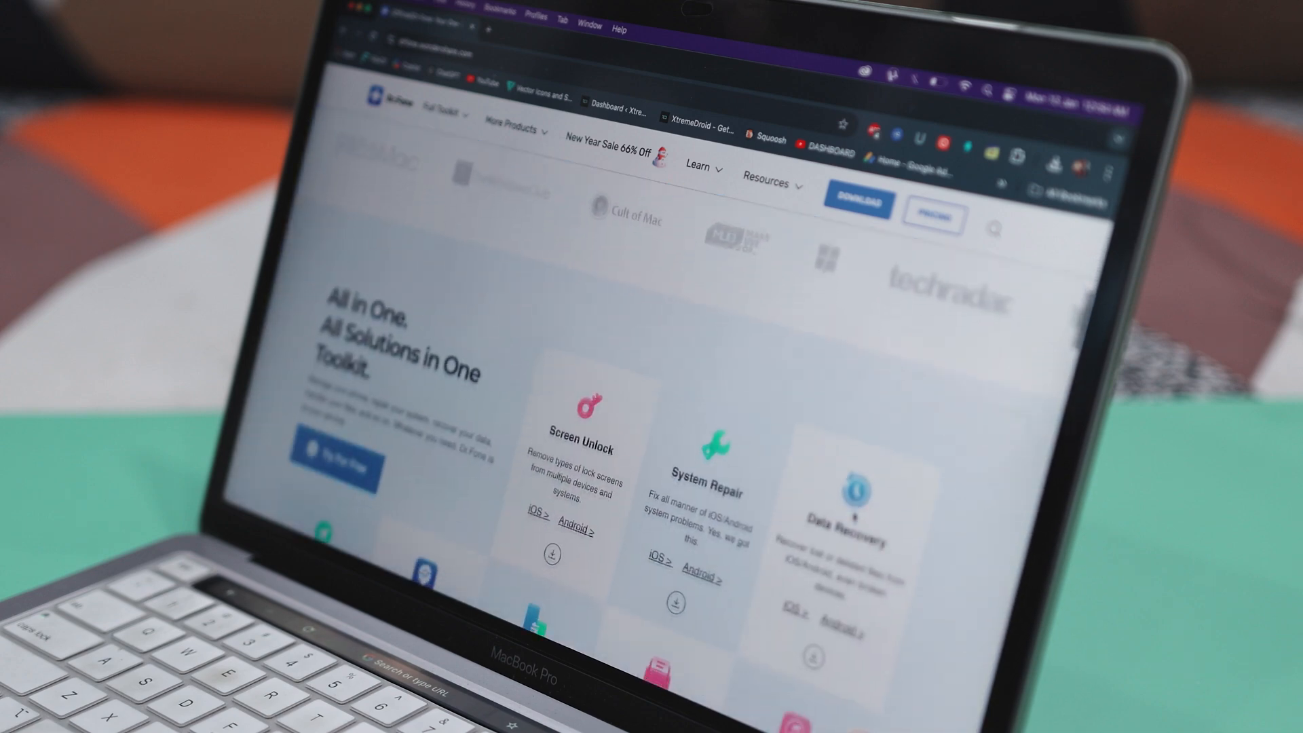
Step: Scroll the Phone Transfer category list and tick Contact blacklist
{"action": "scroll", "scroll_direction": "down", "scroll_amount": 3}
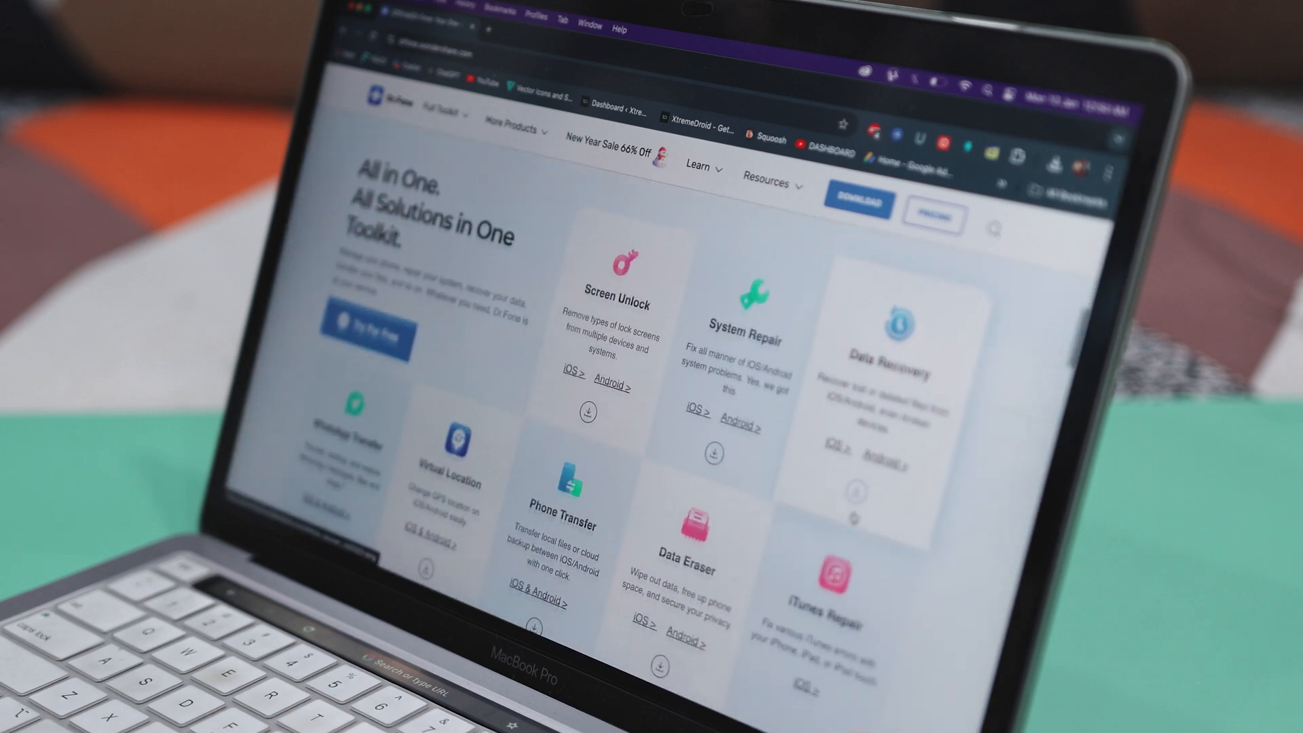
{"action": "scroll", "scroll_direction": "down", "scroll_amount": 3}
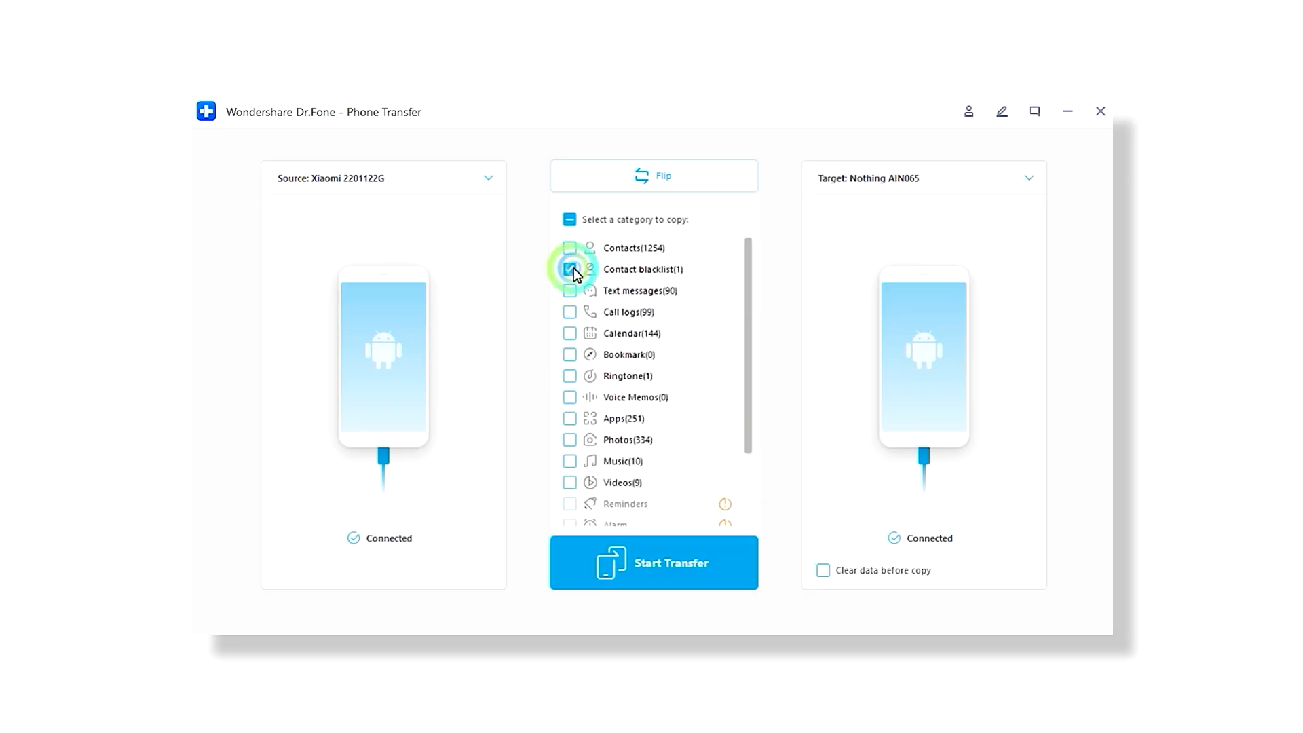
{"action": "left_click", "coordinate": [570, 311]}
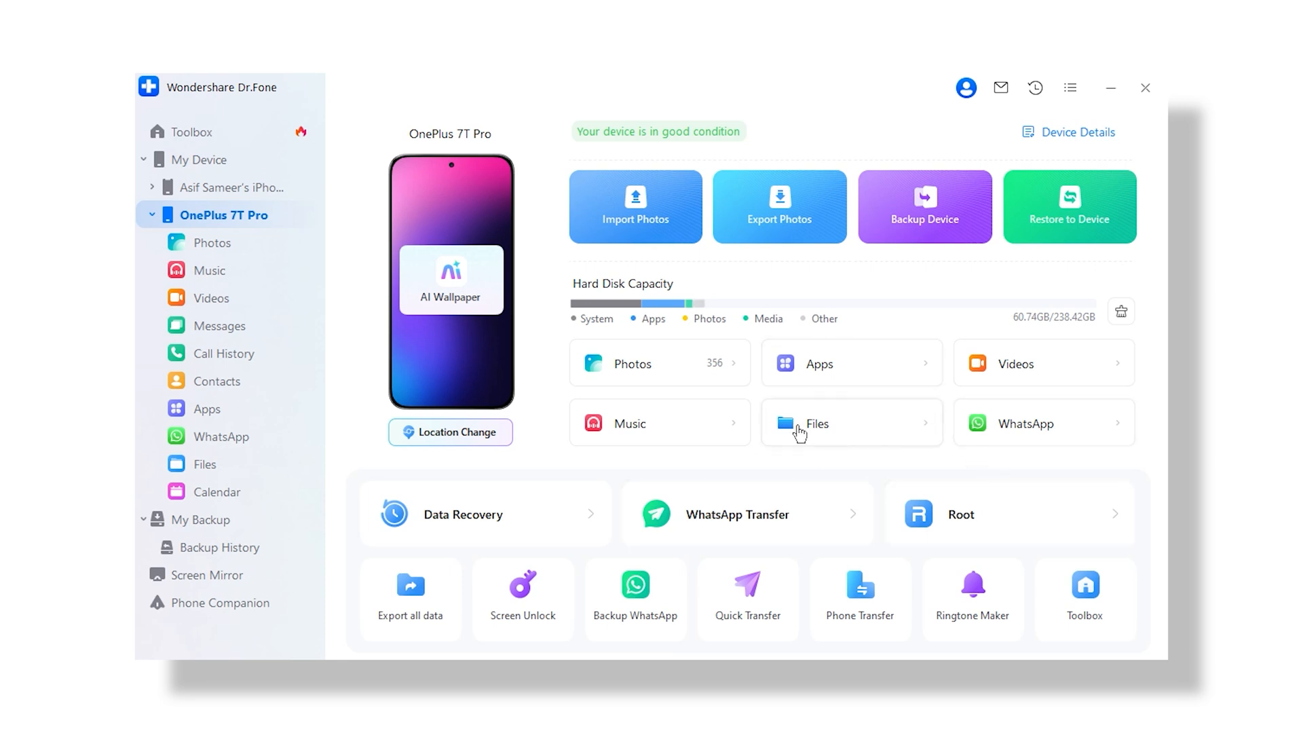
{"action": "mouse_move", "coordinate": [739, 497]}
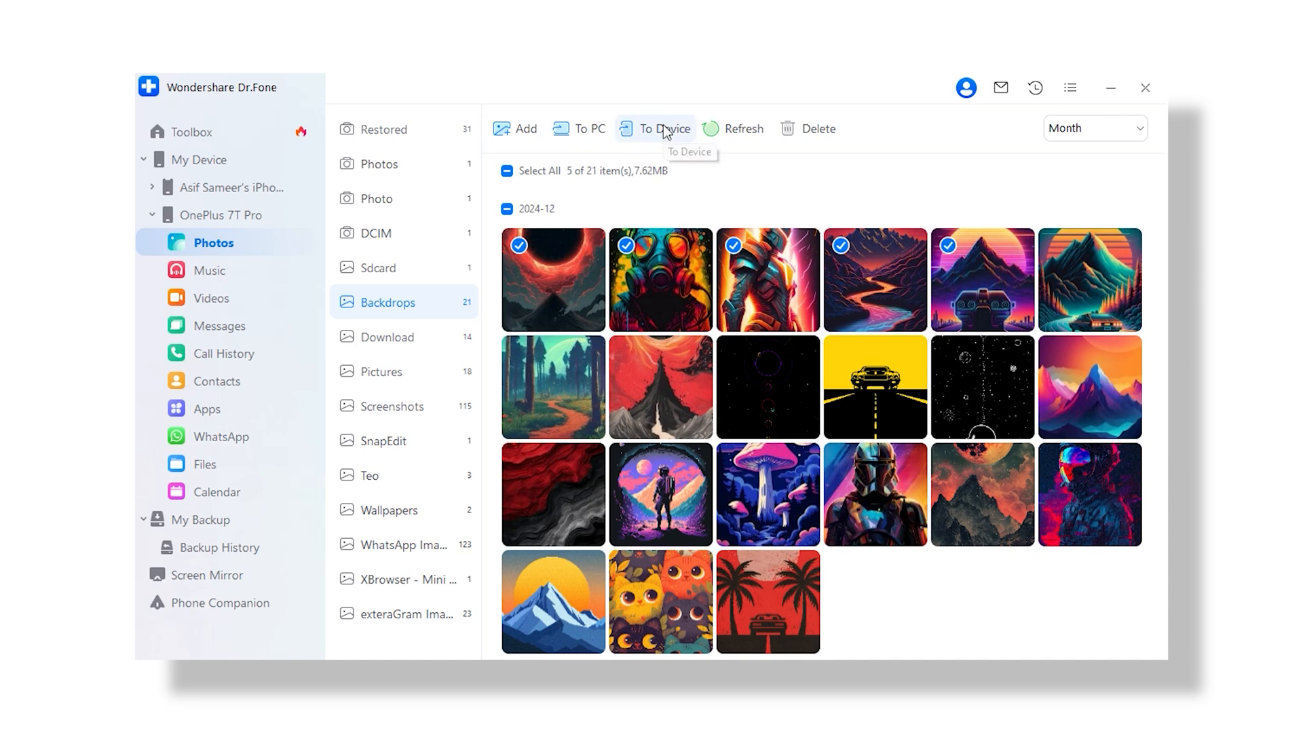
{"action": "mouse_move", "coordinate": [581, 129]}
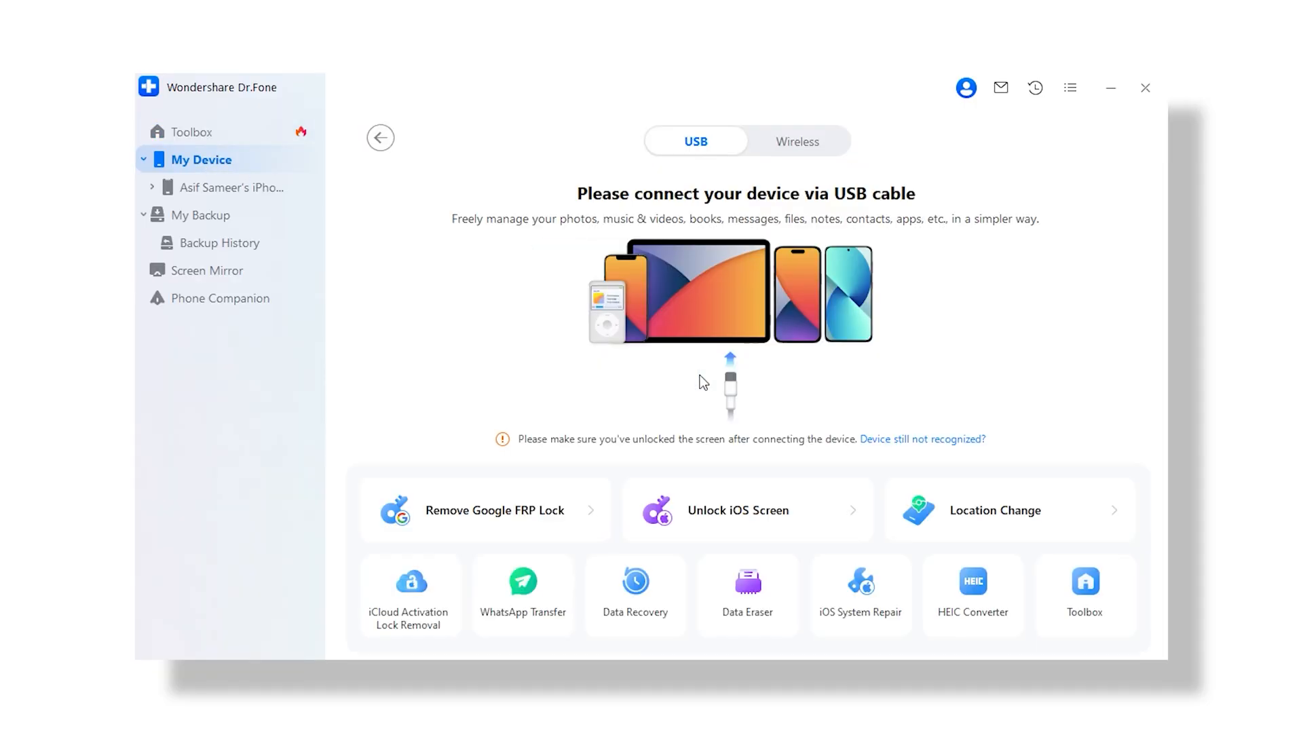
Step: Show the My Device page prompting for a USB phone connection
{"action": "left_click", "coordinate": [795, 142]}
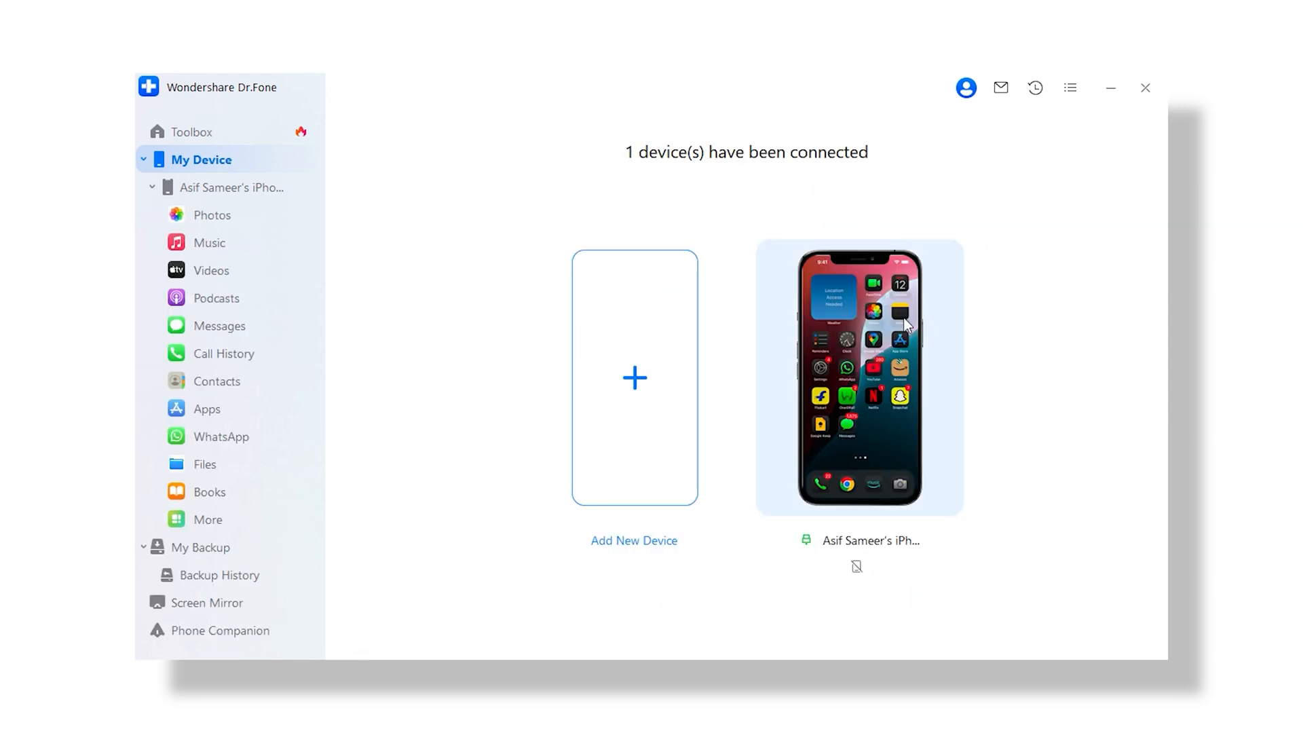
{"action": "mouse_move", "coordinate": [852, 362]}
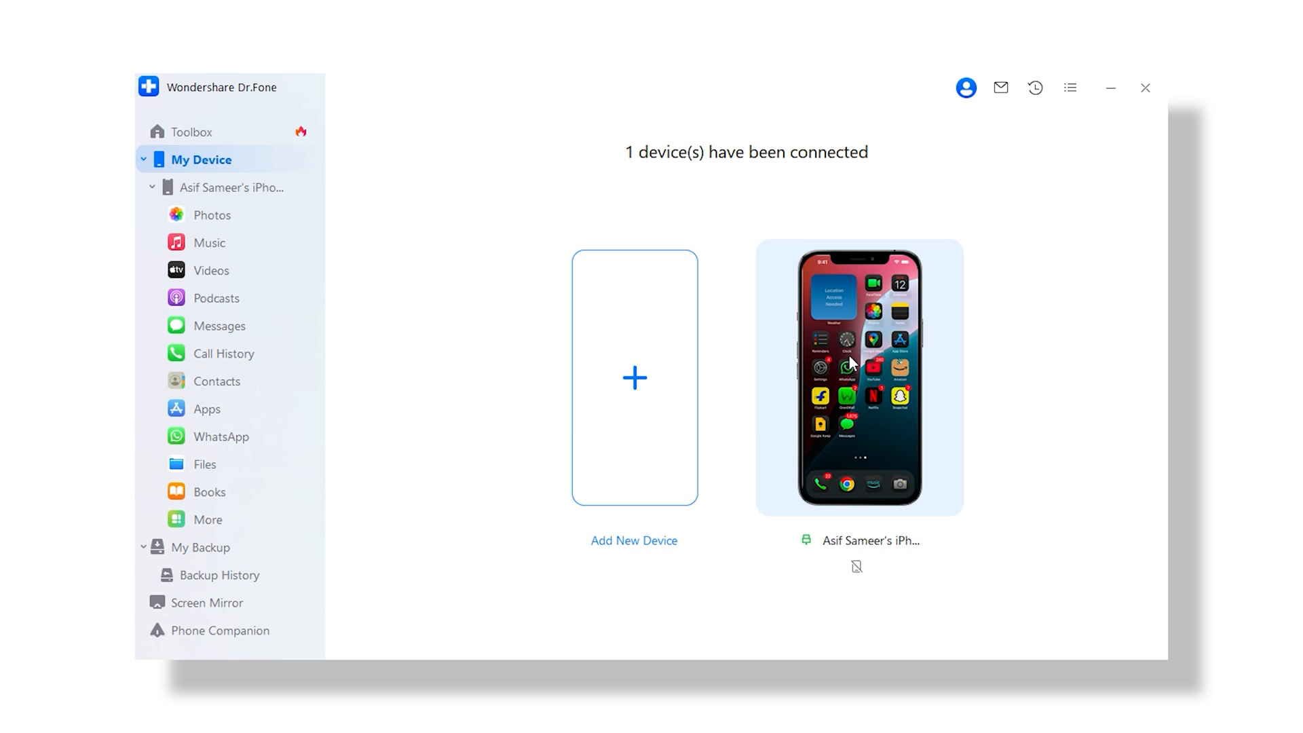
{"action": "left_click", "coordinate": [858, 377]}
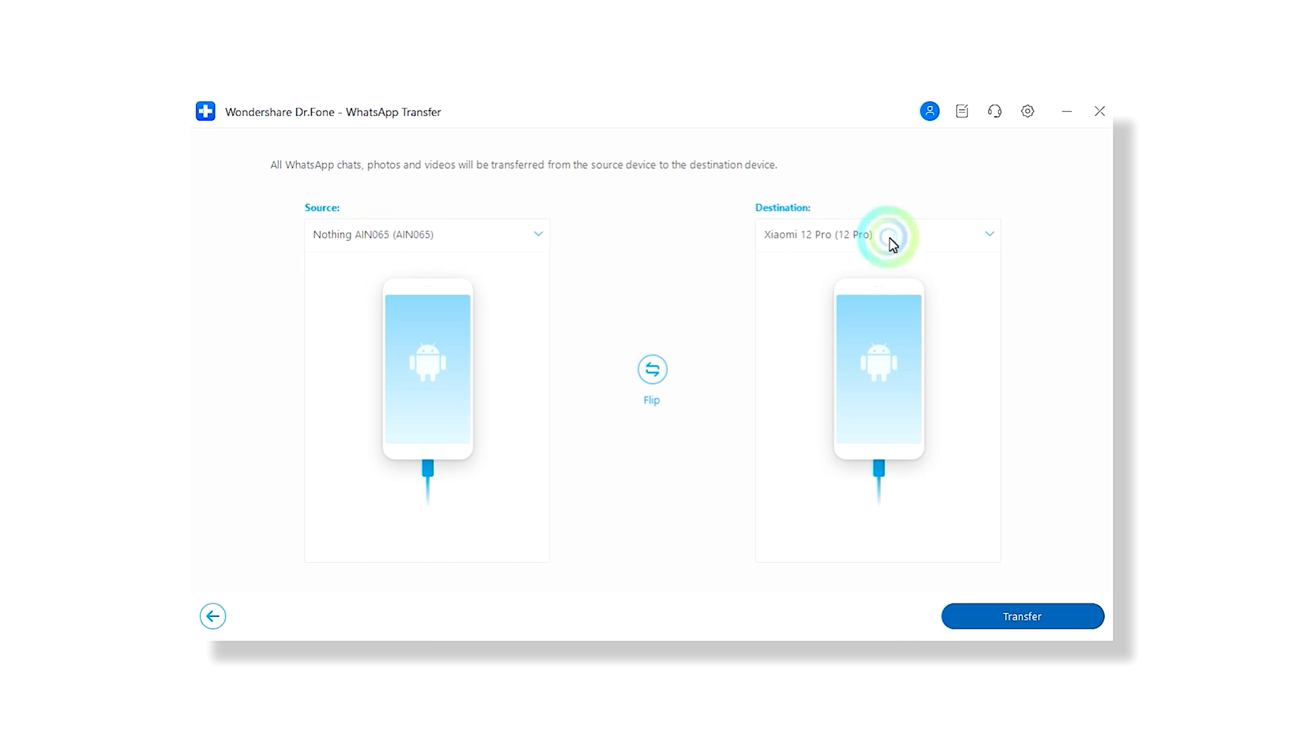
{"action": "mouse_move", "coordinate": [651, 368]}
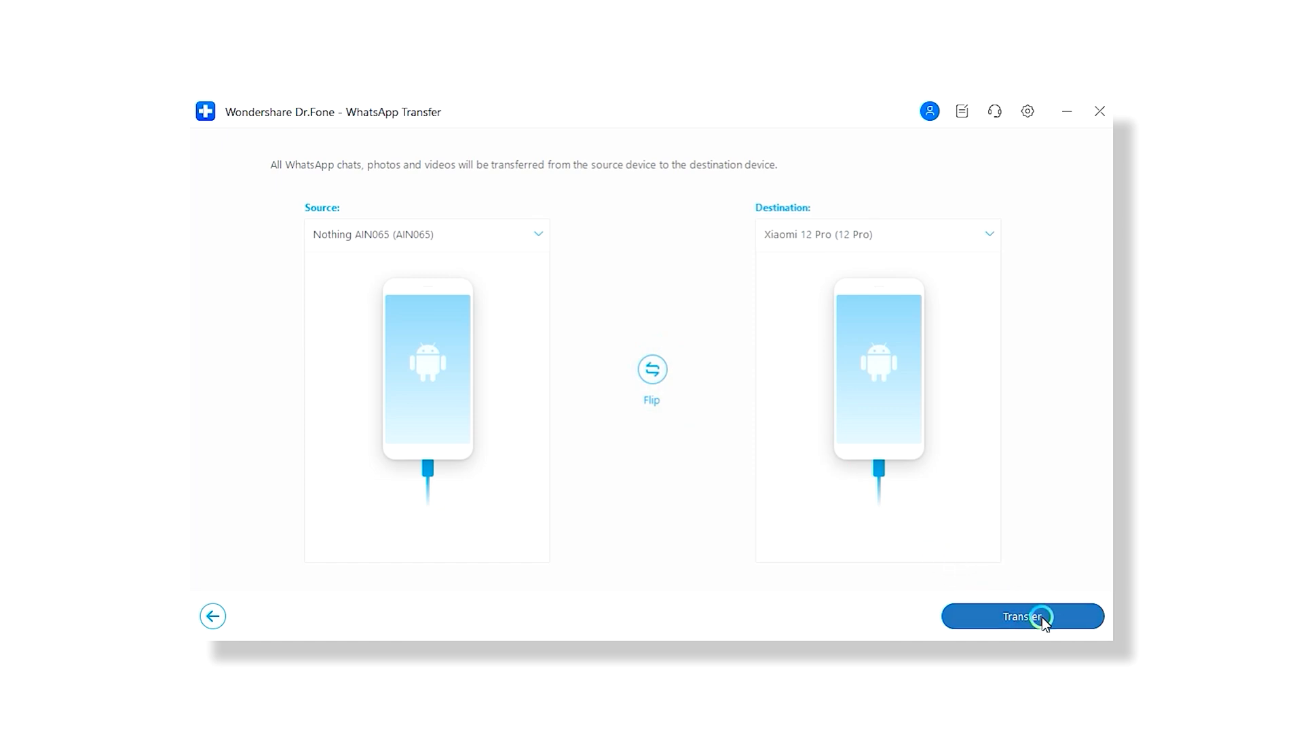
Step: Transfer WhatsApp data from Nothing AIN065 to Xiaomi 12 Pro
{"action": "left_click", "coordinate": [1021, 615]}
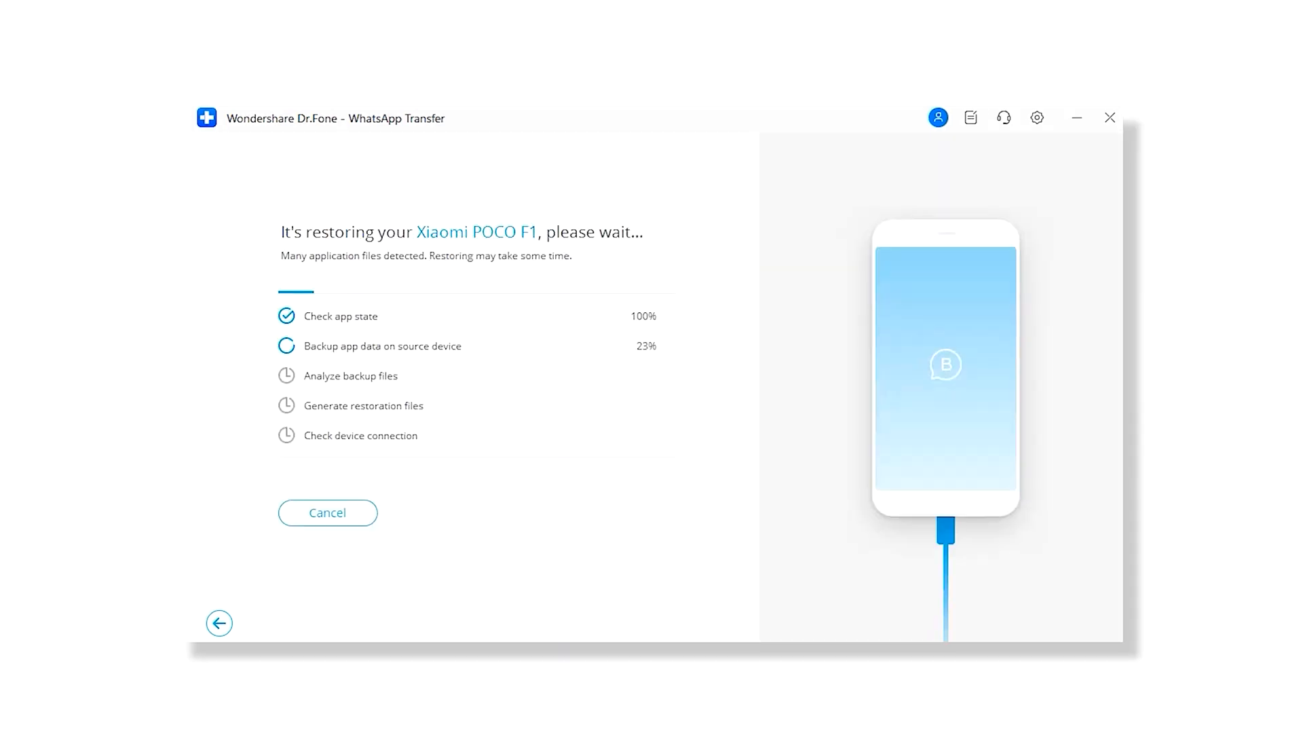